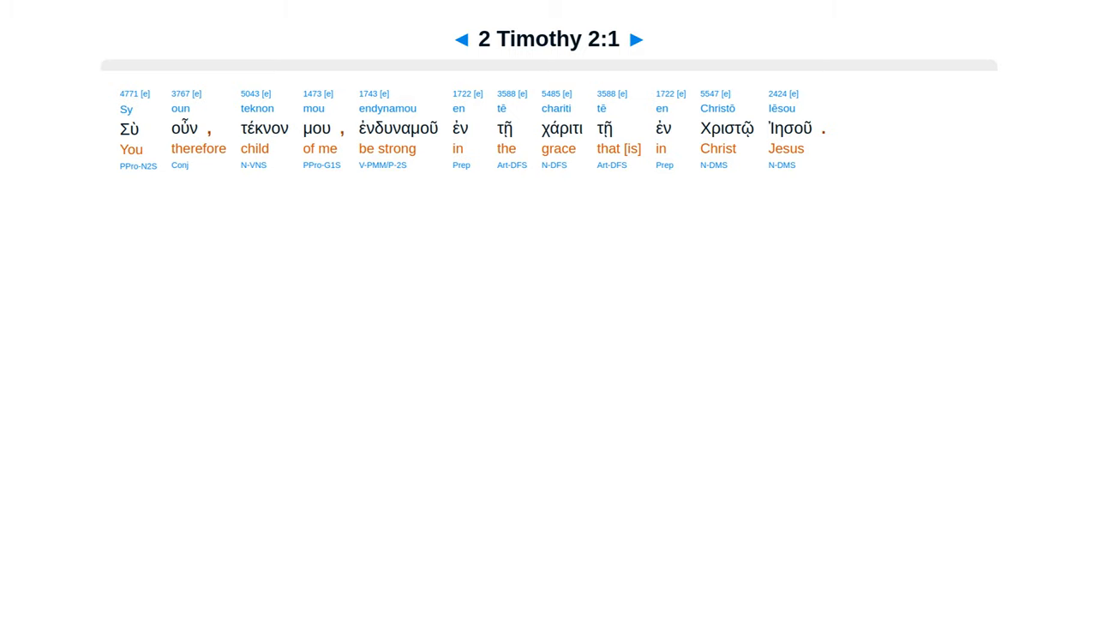
Advance from 2 Timothy 2:1 through verses 2, 3, 4 to verse 5.
{"action": "left_click", "coordinate": [636, 40]}
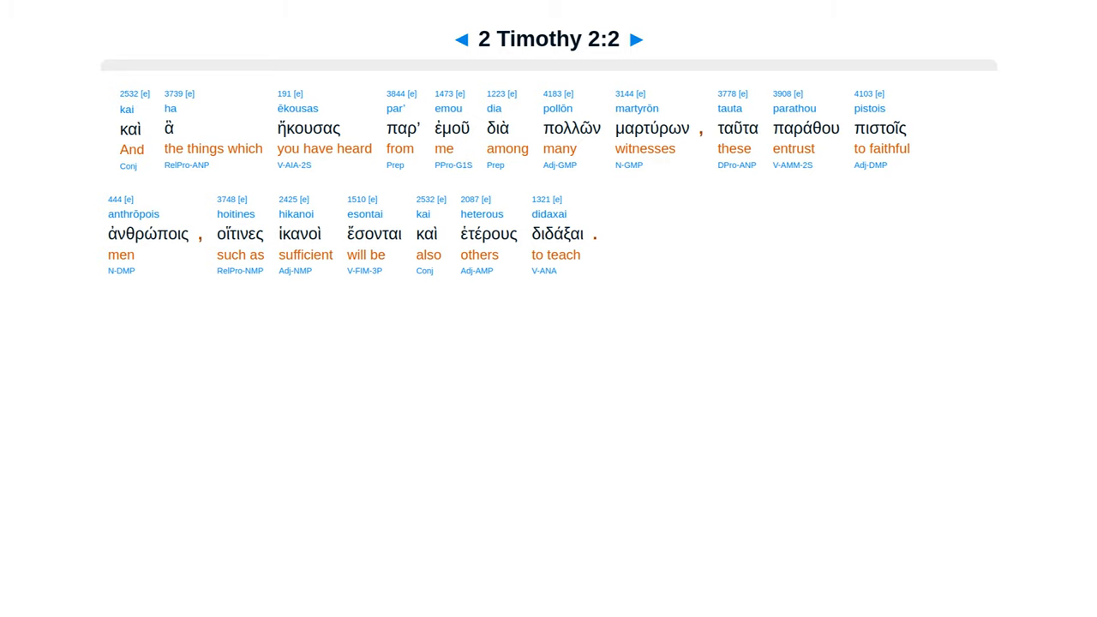
{"action": "left_click", "coordinate": [636, 40]}
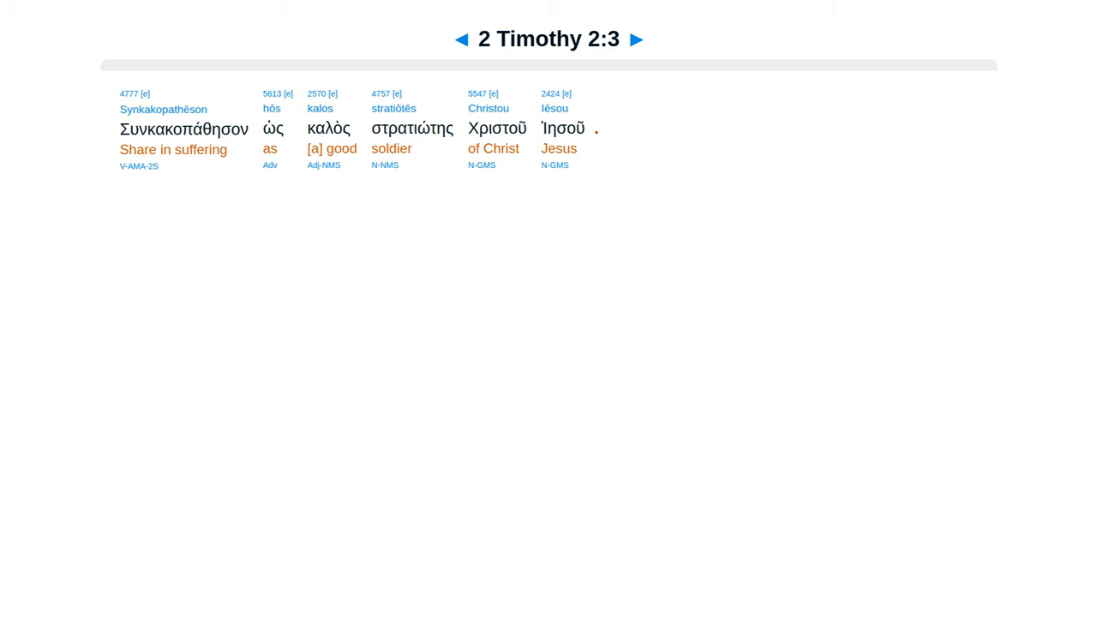
{"action": "left_click", "coordinate": [636, 40]}
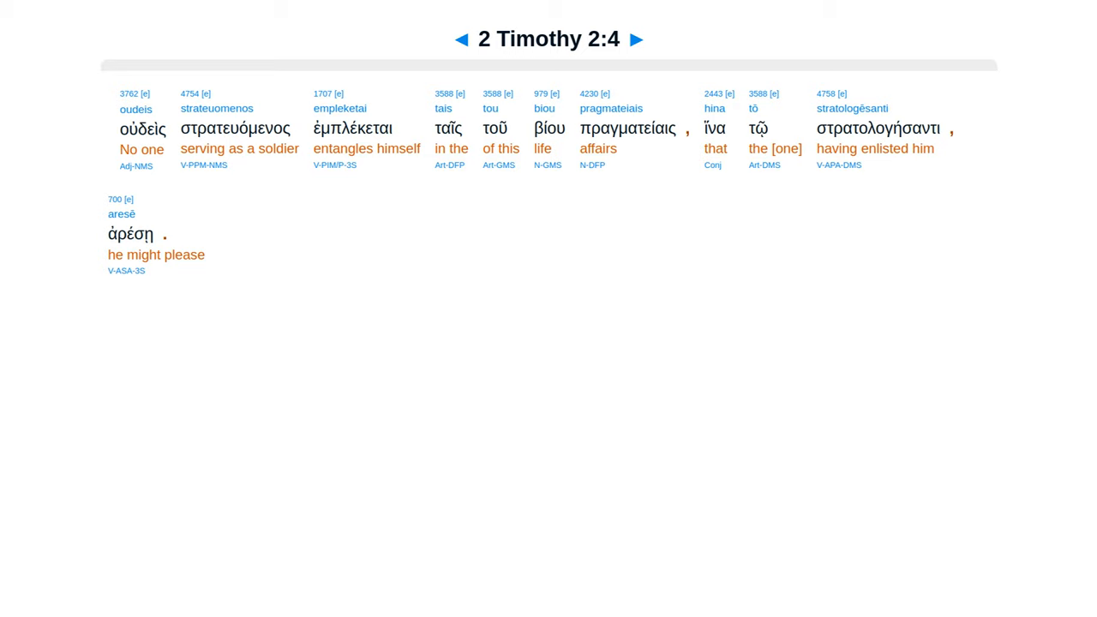
{"action": "left_click", "coordinate": [636, 40]}
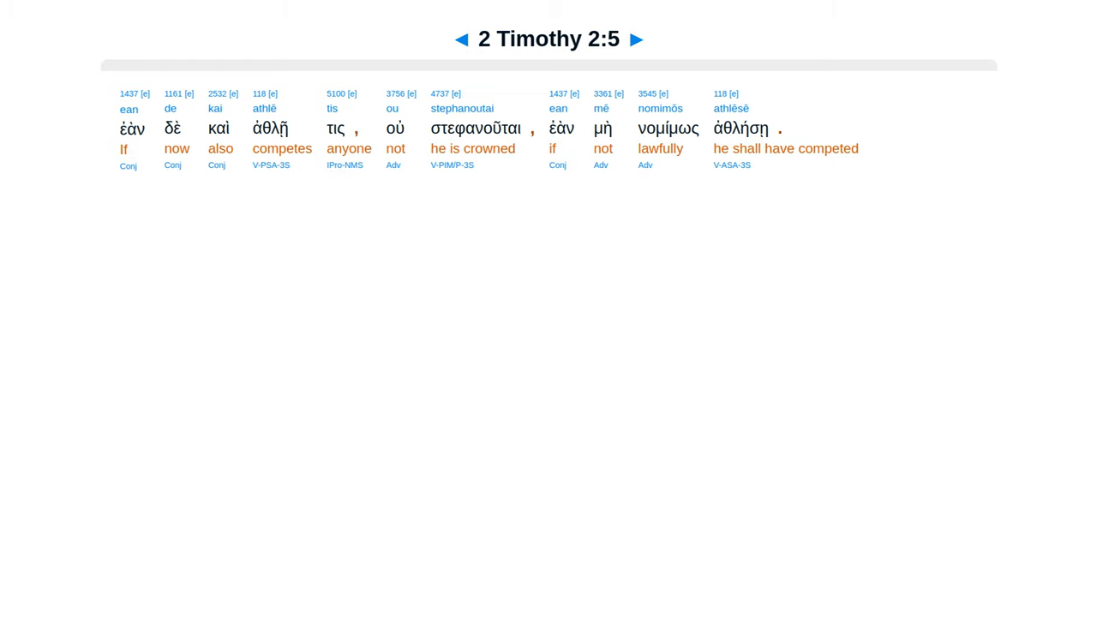
Advance through 2 Timothy 2:6, 7, 8, 9 and on to verse 10.
{"action": "left_click", "coordinate": [636, 39]}
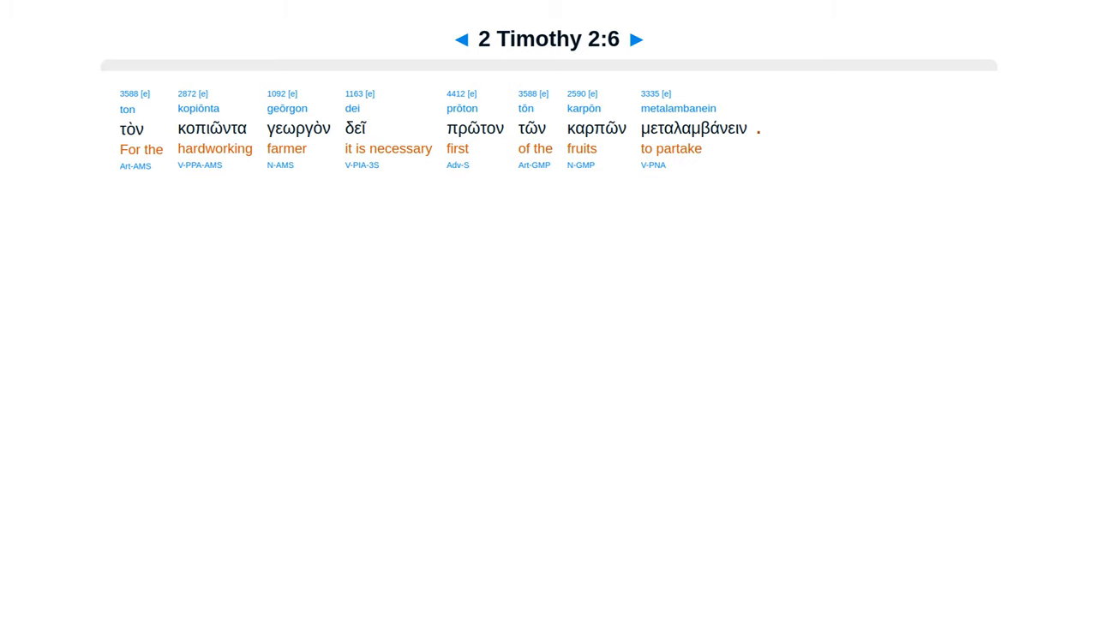
{"action": "left_click", "coordinate": [635, 39]}
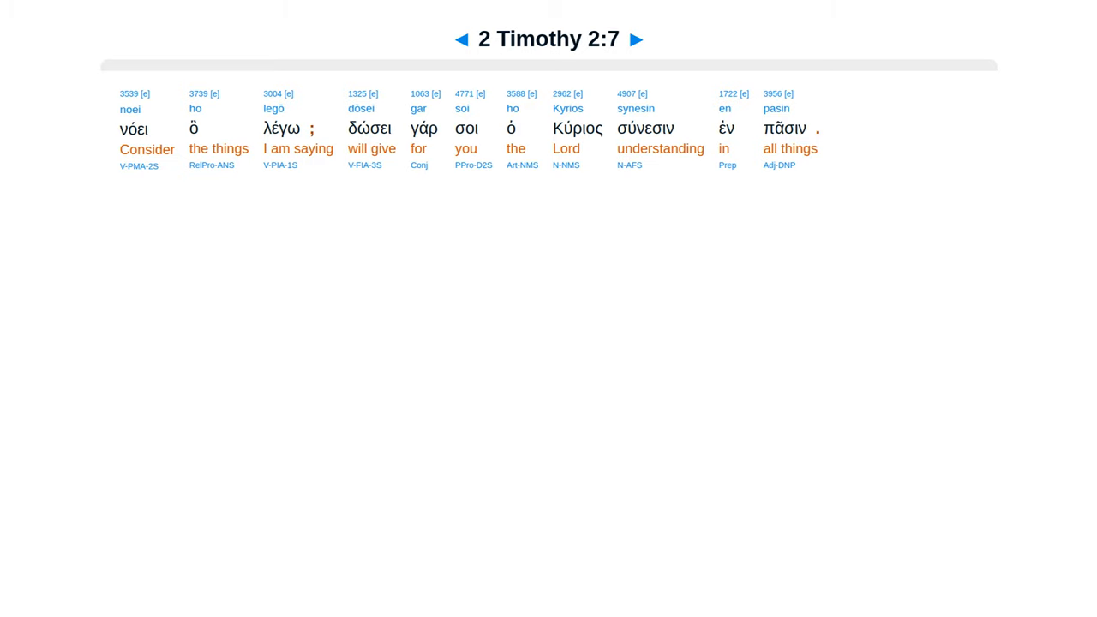
{"action": "left_click", "coordinate": [635, 39]}
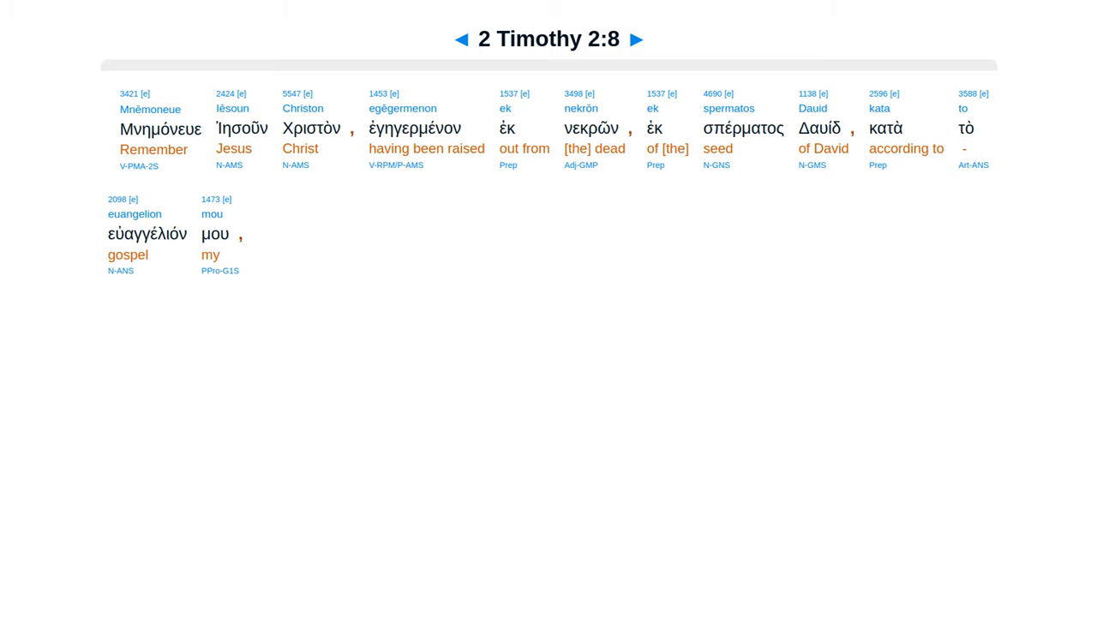
{"action": "left_click", "coordinate": [636, 39]}
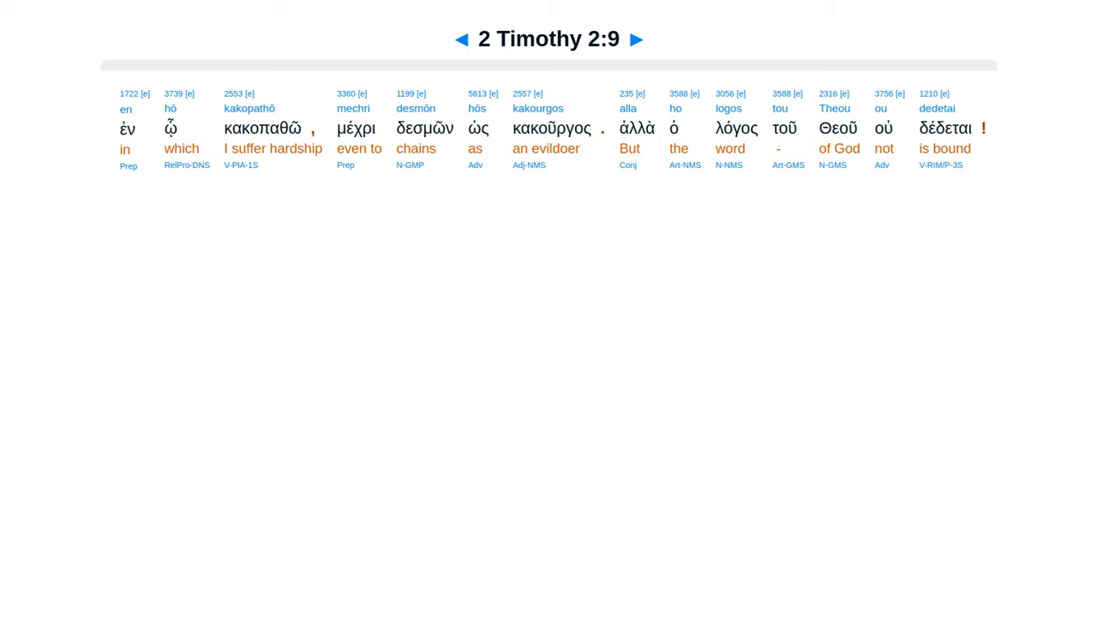
{"action": "left_click", "coordinate": [636, 40]}
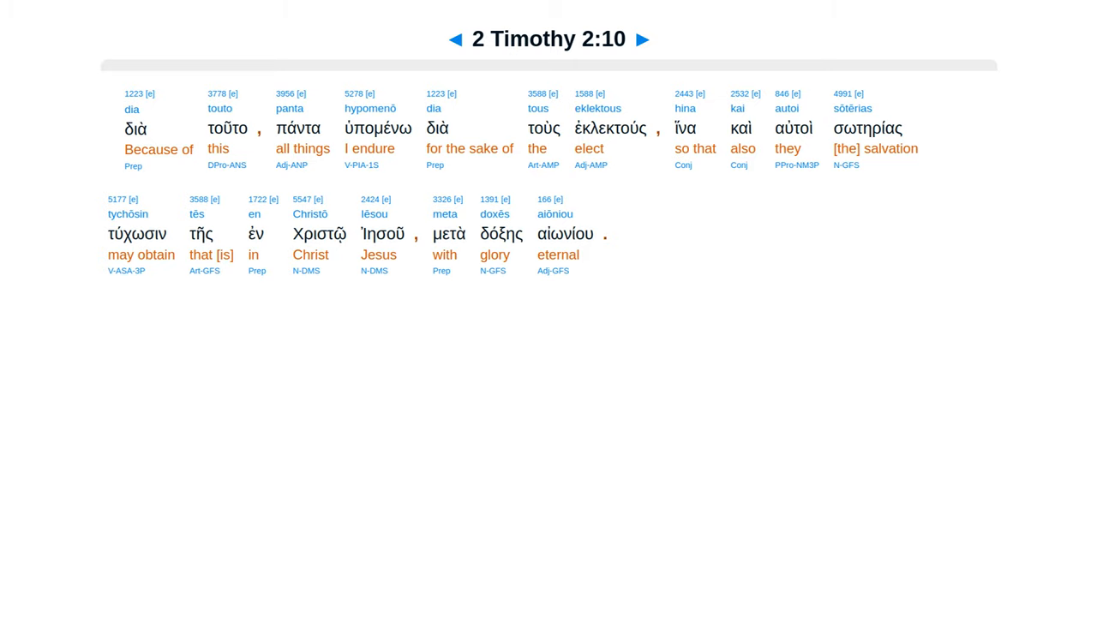
Advance through 2 Timothy 2:11, 12, 13, 14 and on to verse 15.
{"action": "left_click", "coordinate": [641, 40]}
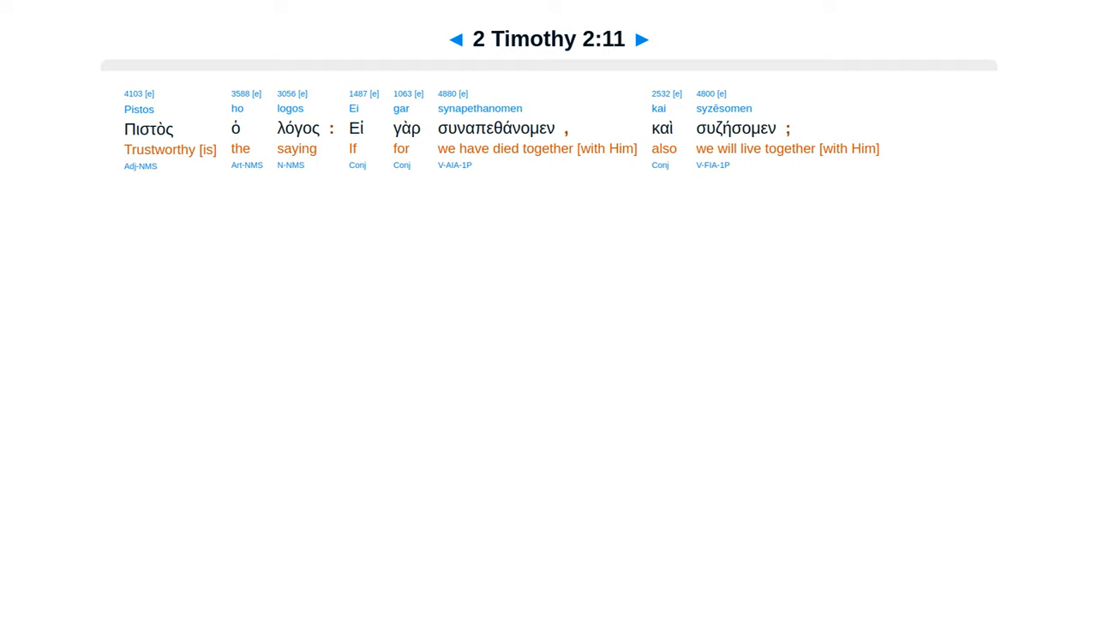
{"action": "left_click", "coordinate": [641, 40]}
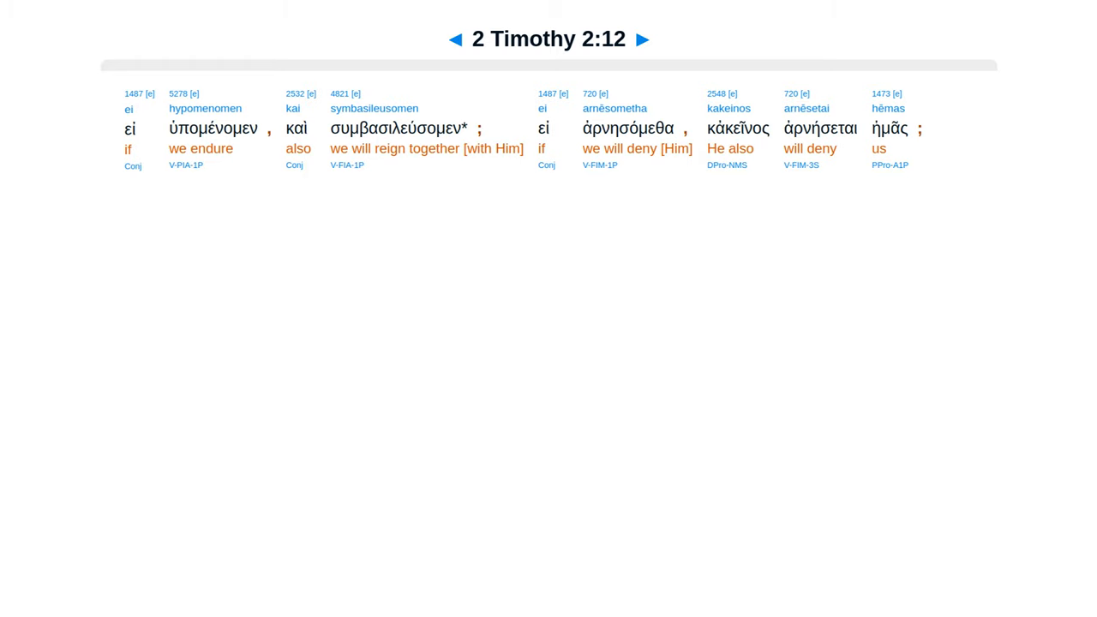
{"action": "left_click", "coordinate": [643, 40]}
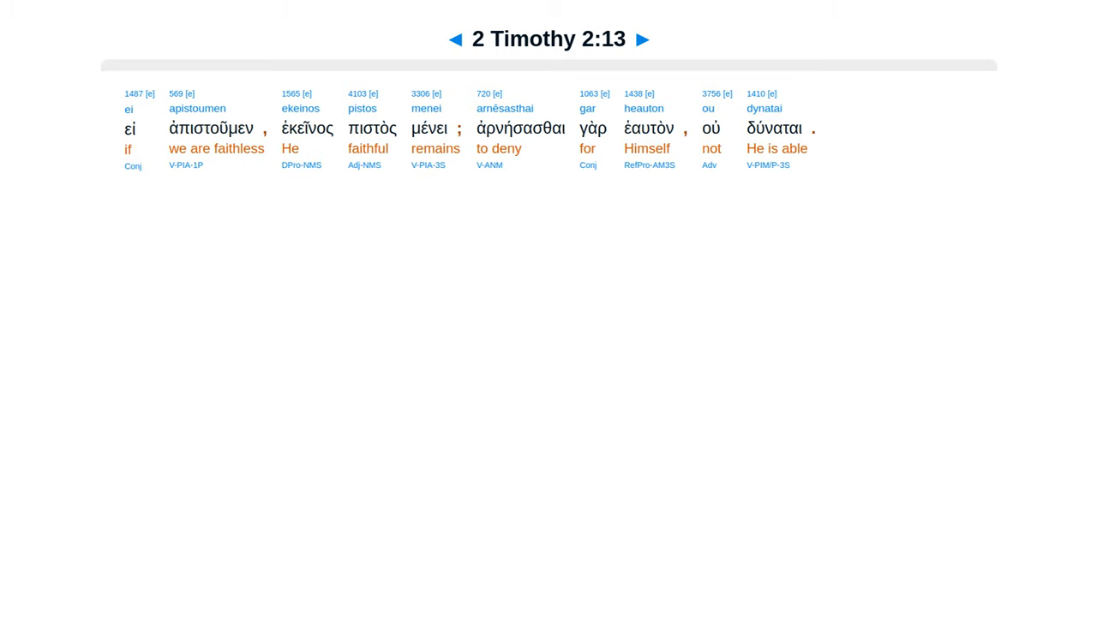
{"action": "left_click", "coordinate": [641, 40]}
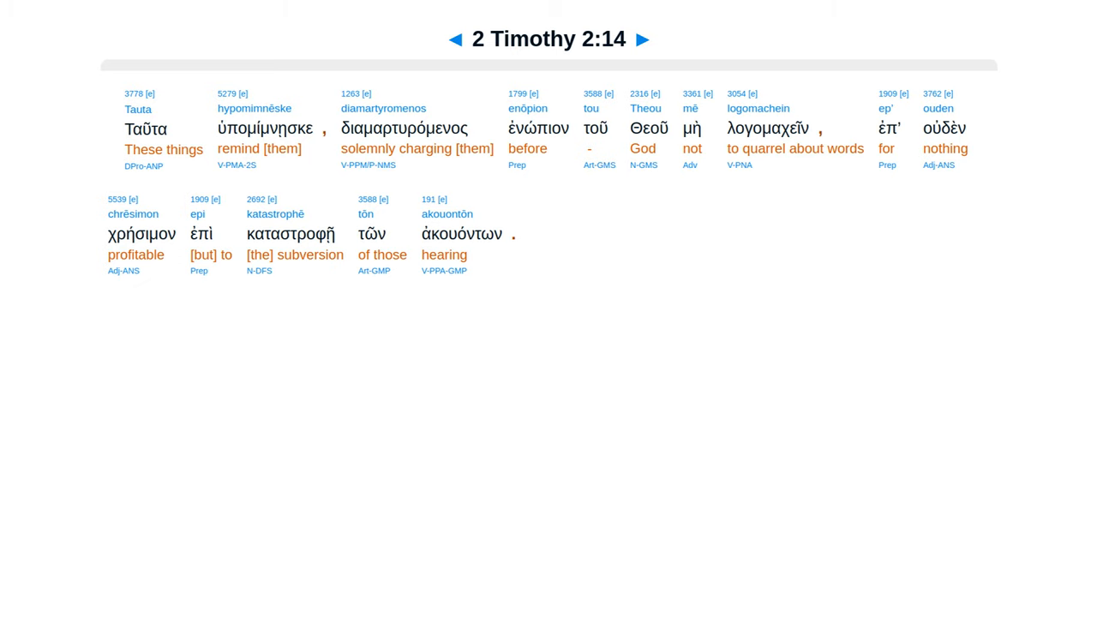
{"action": "left_click", "coordinate": [641, 40]}
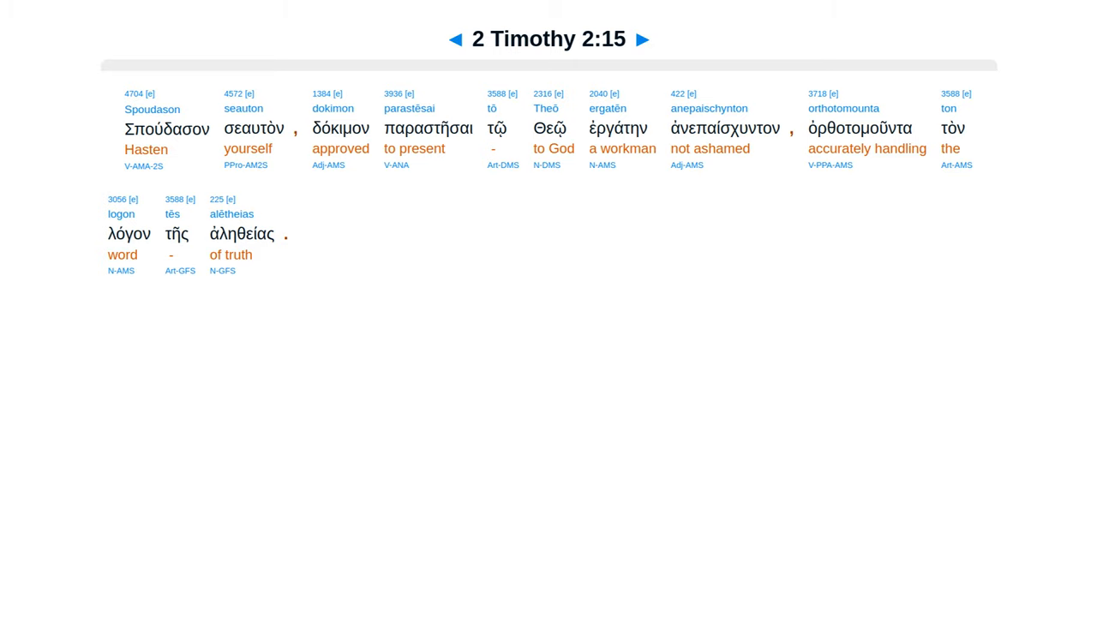
Advance through 2 Timothy 2:16, 17, 18, 19, 20 and on to verse 21.
{"action": "left_click", "coordinate": [641, 40]}
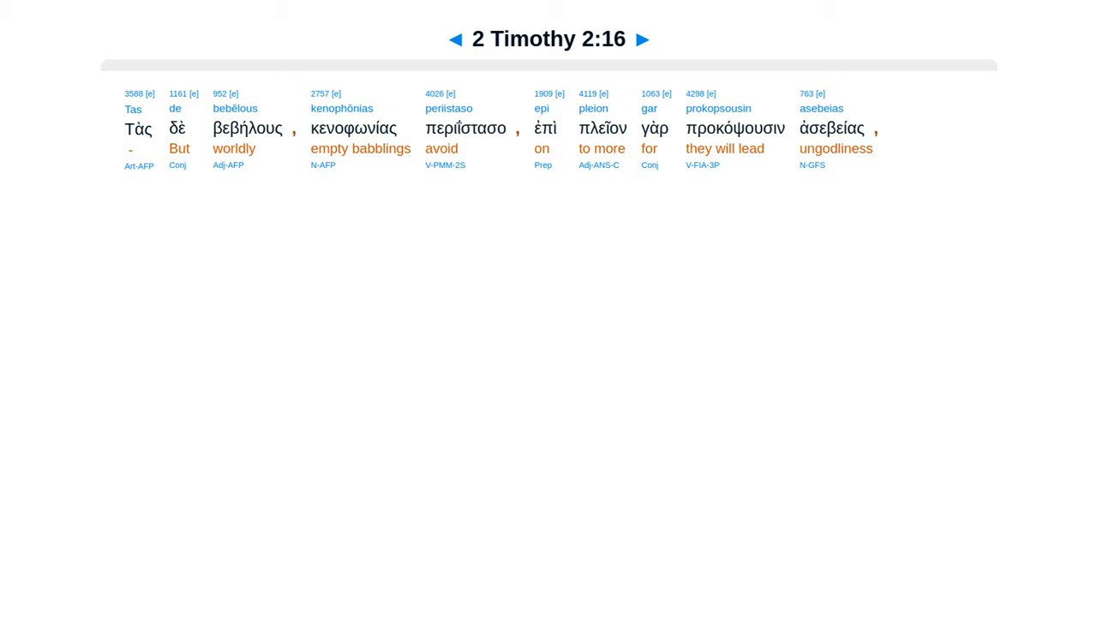
{"action": "left_click", "coordinate": [643, 40]}
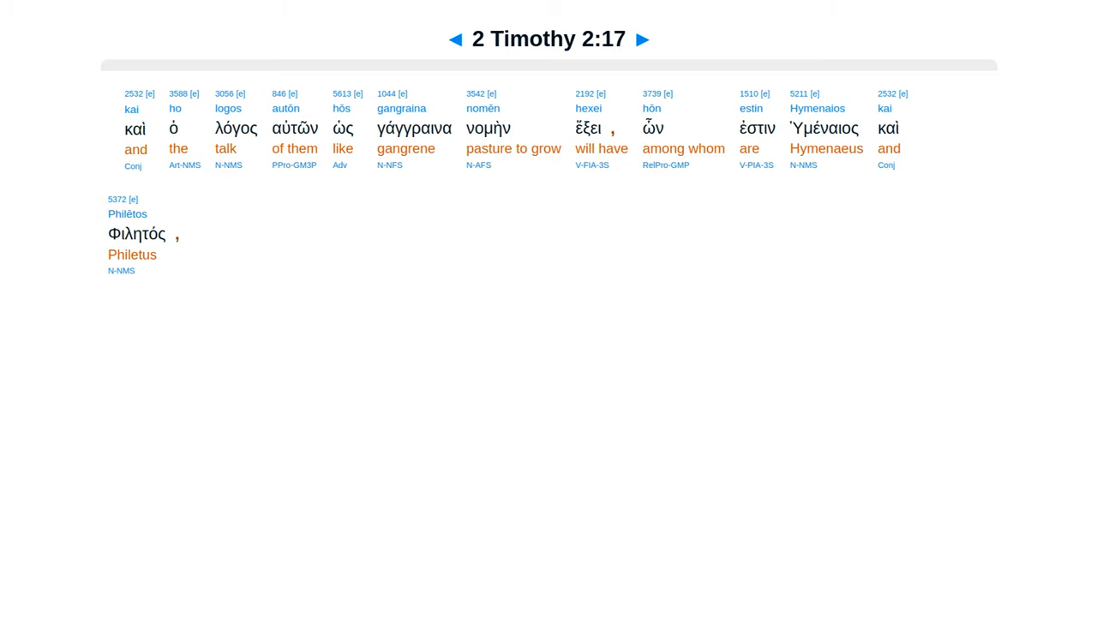
{"action": "left_click", "coordinate": [641, 39]}
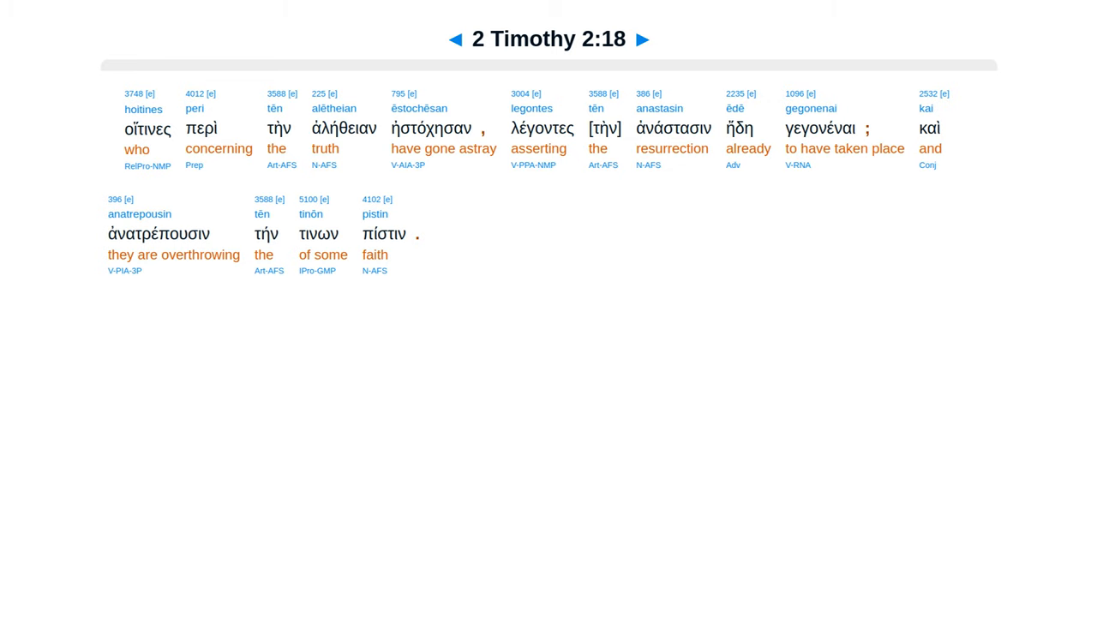
{"action": "left_click", "coordinate": [641, 39]}
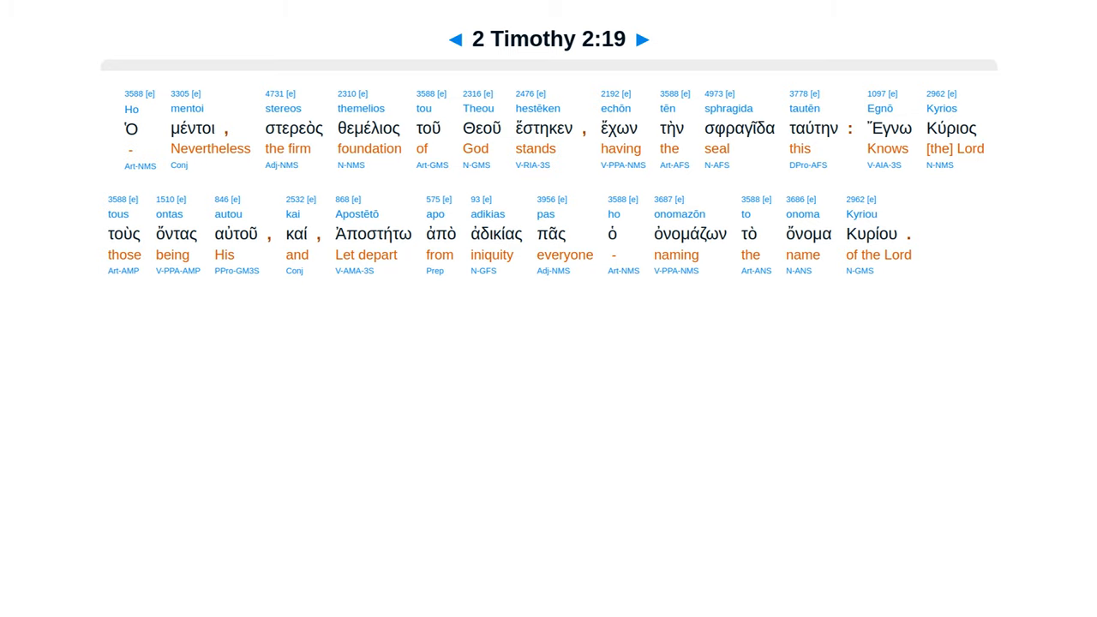
{"action": "left_click", "coordinate": [641, 39]}
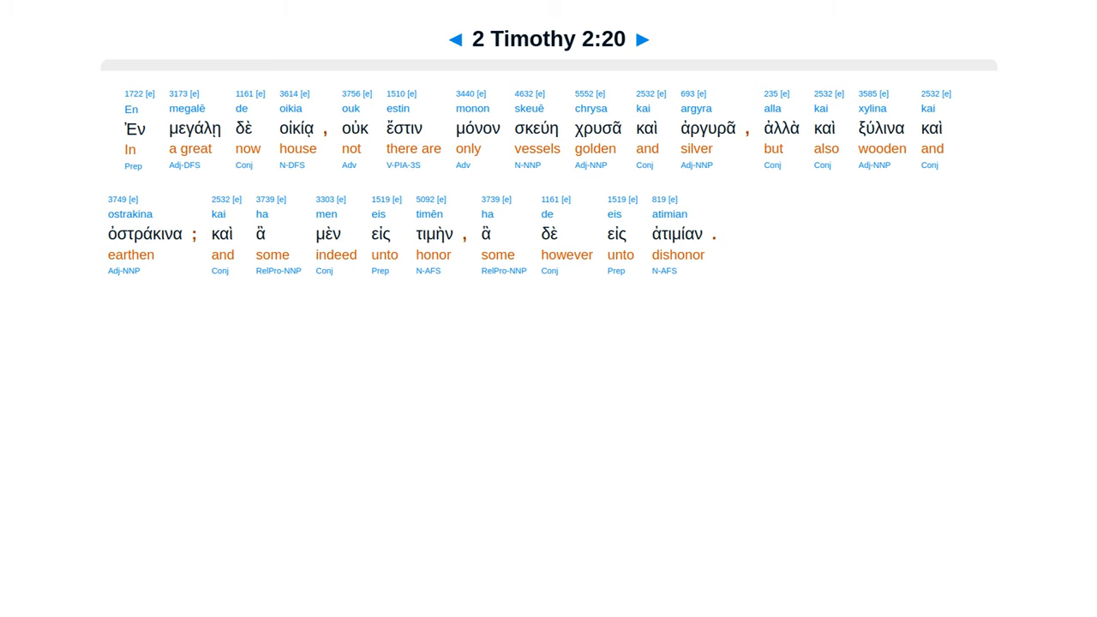
{"action": "left_click", "coordinate": [642, 39]}
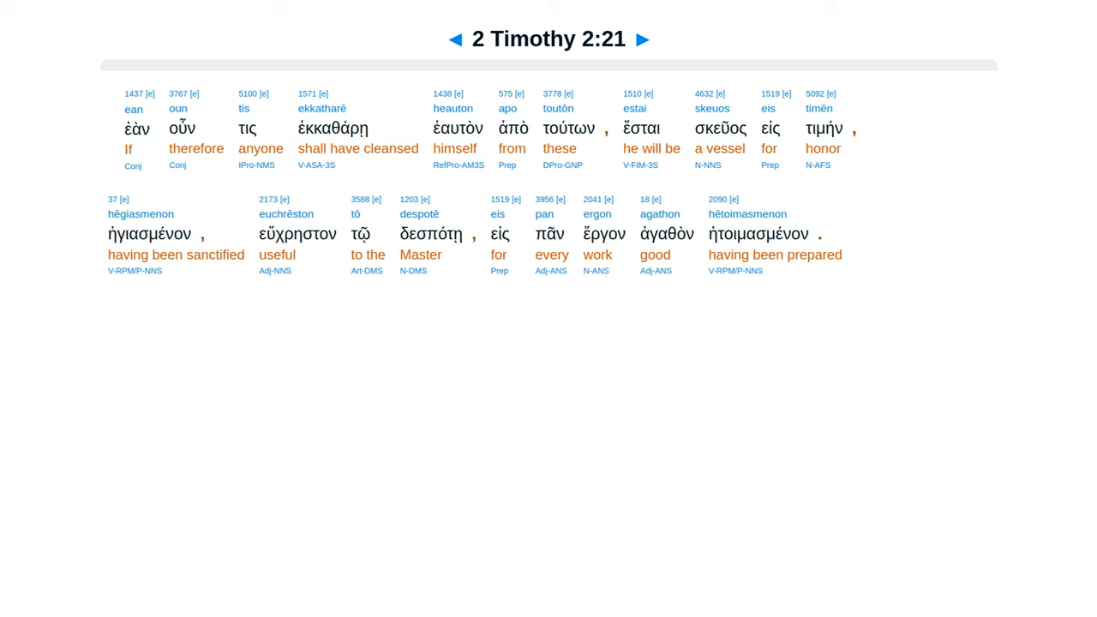
Advance through 2 Timothy 2:22, 23, 24, 25 to the final verse 26.
{"action": "left_click", "coordinate": [641, 39]}
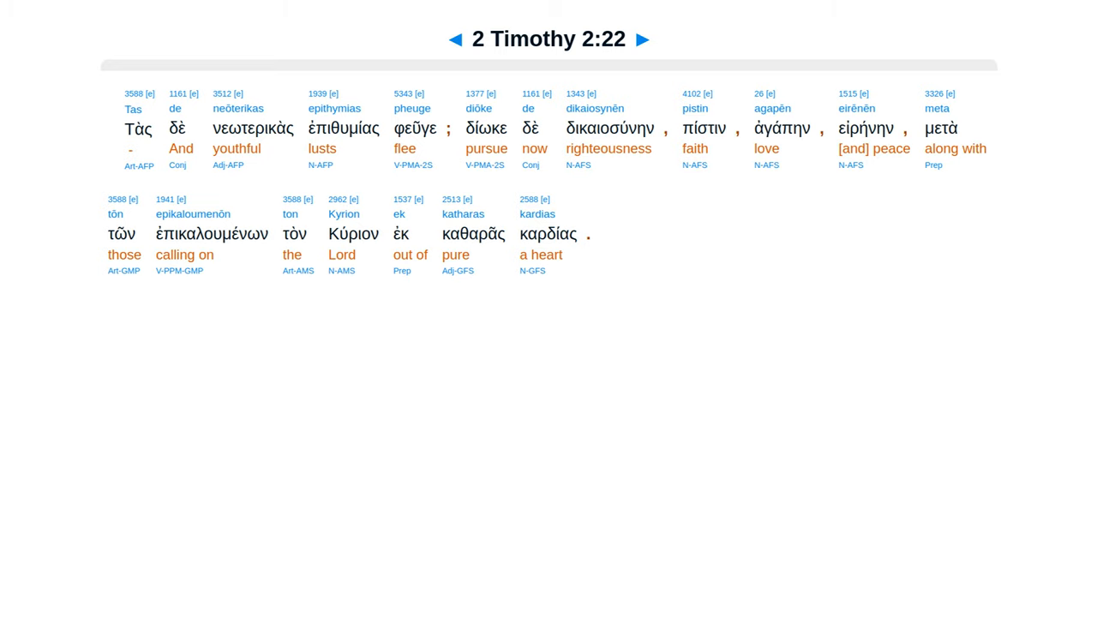
{"action": "left_click", "coordinate": [641, 39]}
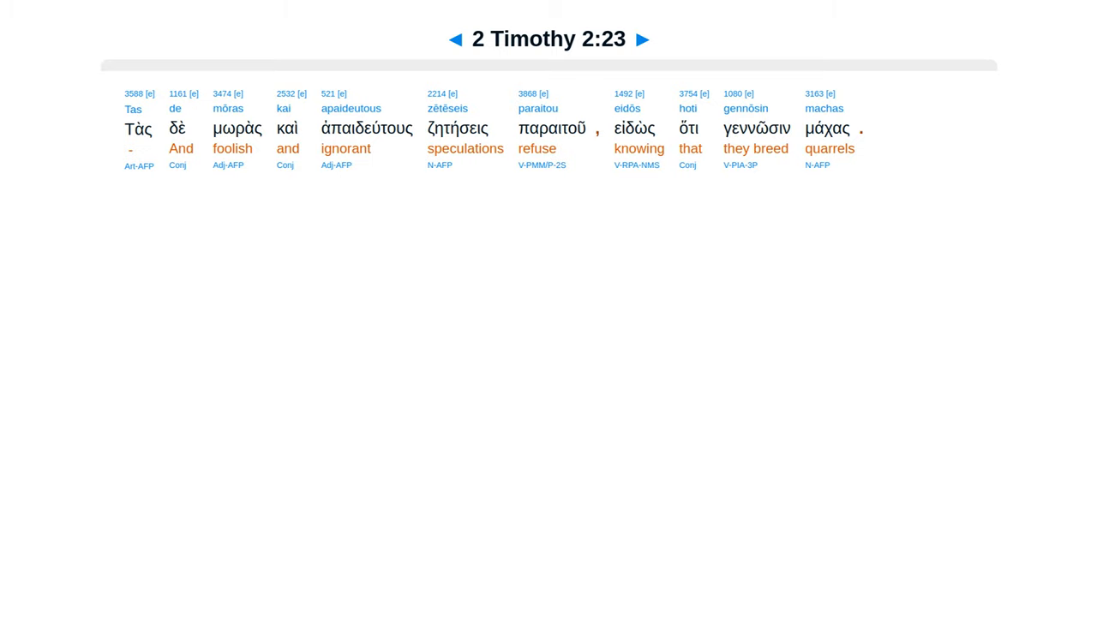
{"action": "left_click", "coordinate": [641, 39]}
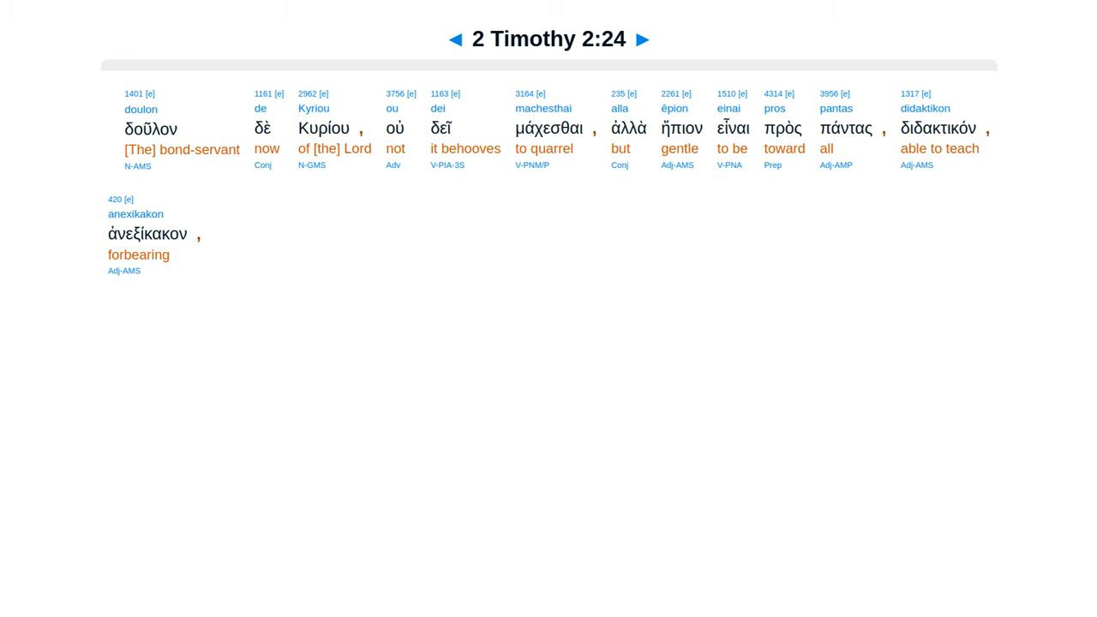
{"action": "left_click", "coordinate": [643, 40]}
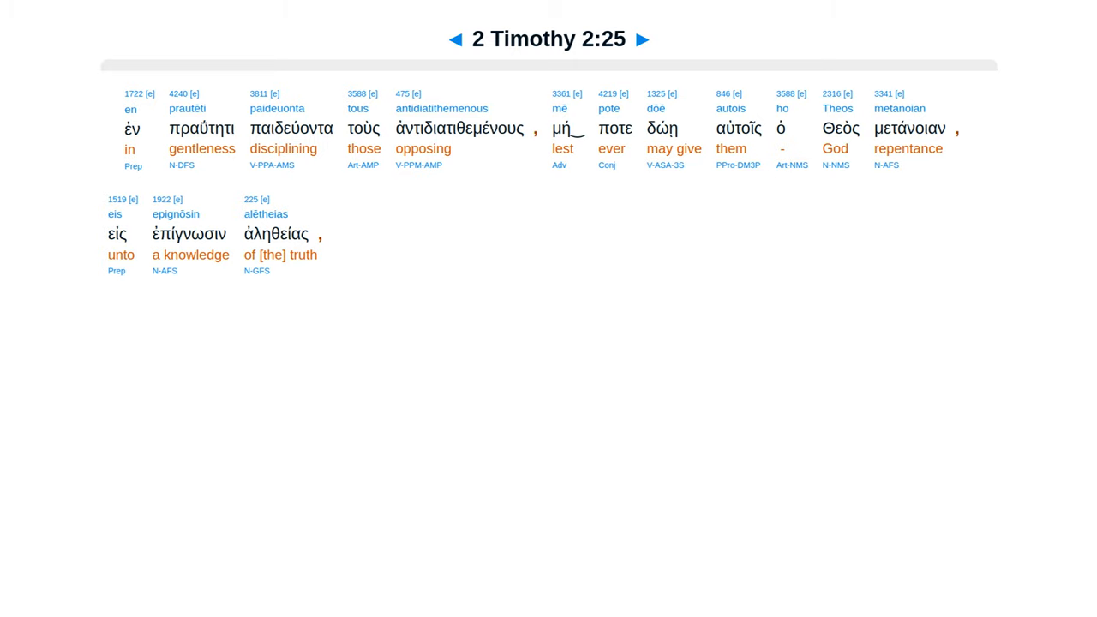
{"action": "left_click", "coordinate": [643, 40]}
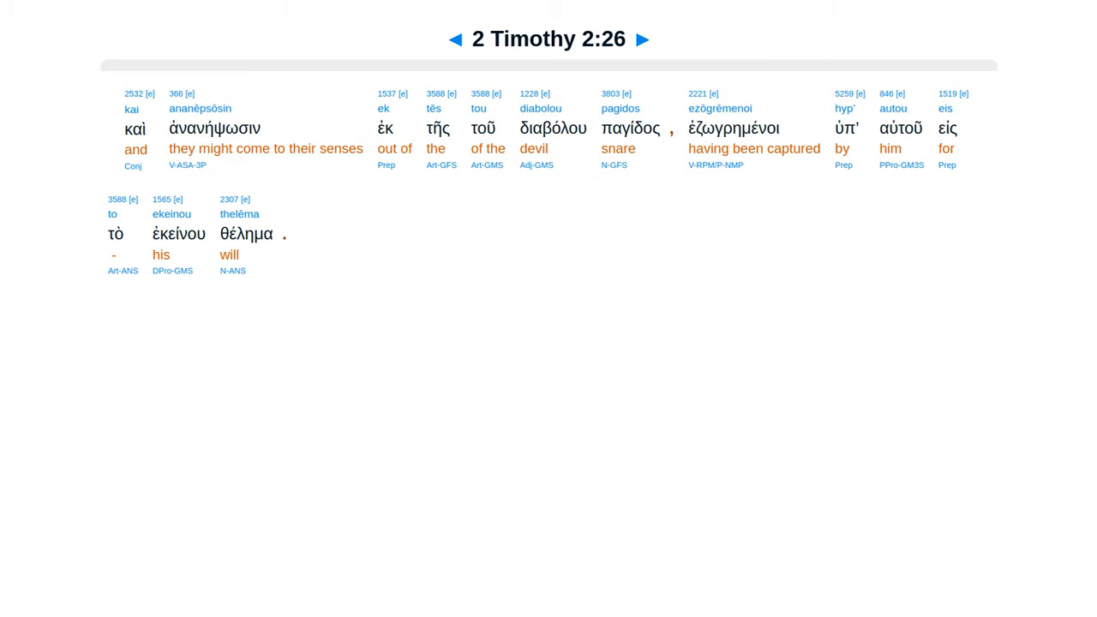